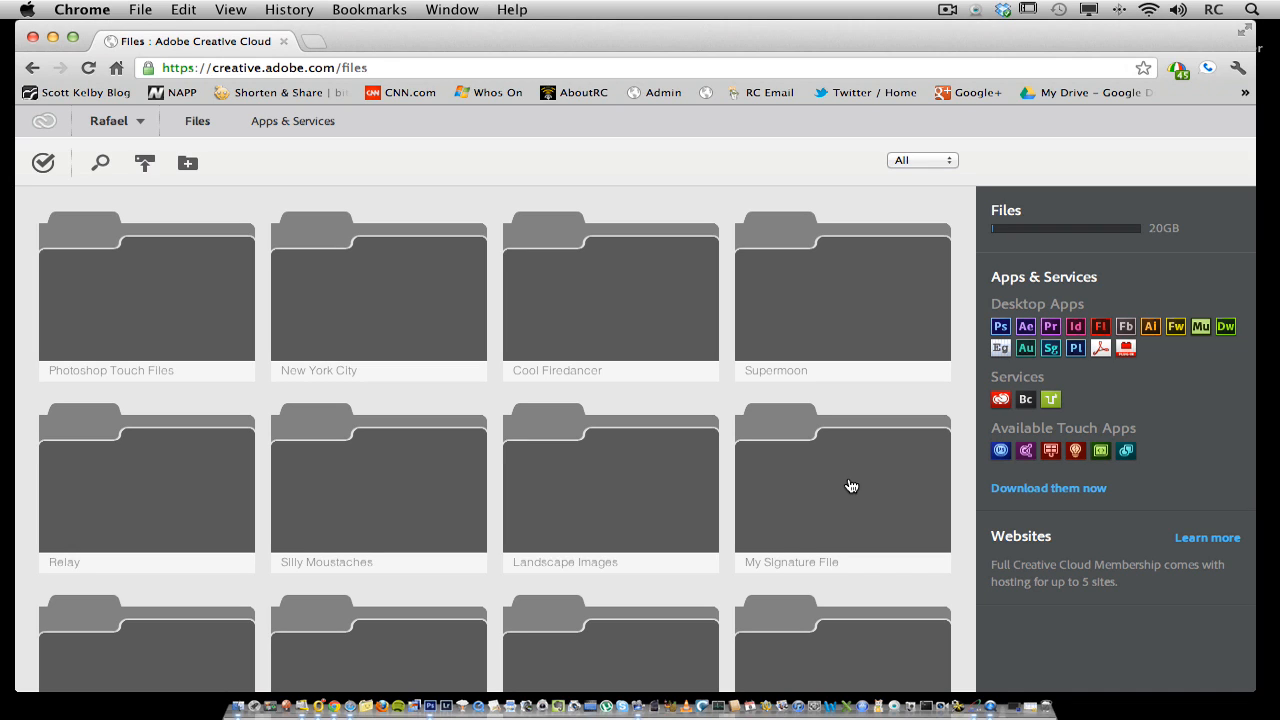
mouse_move(576, 380)
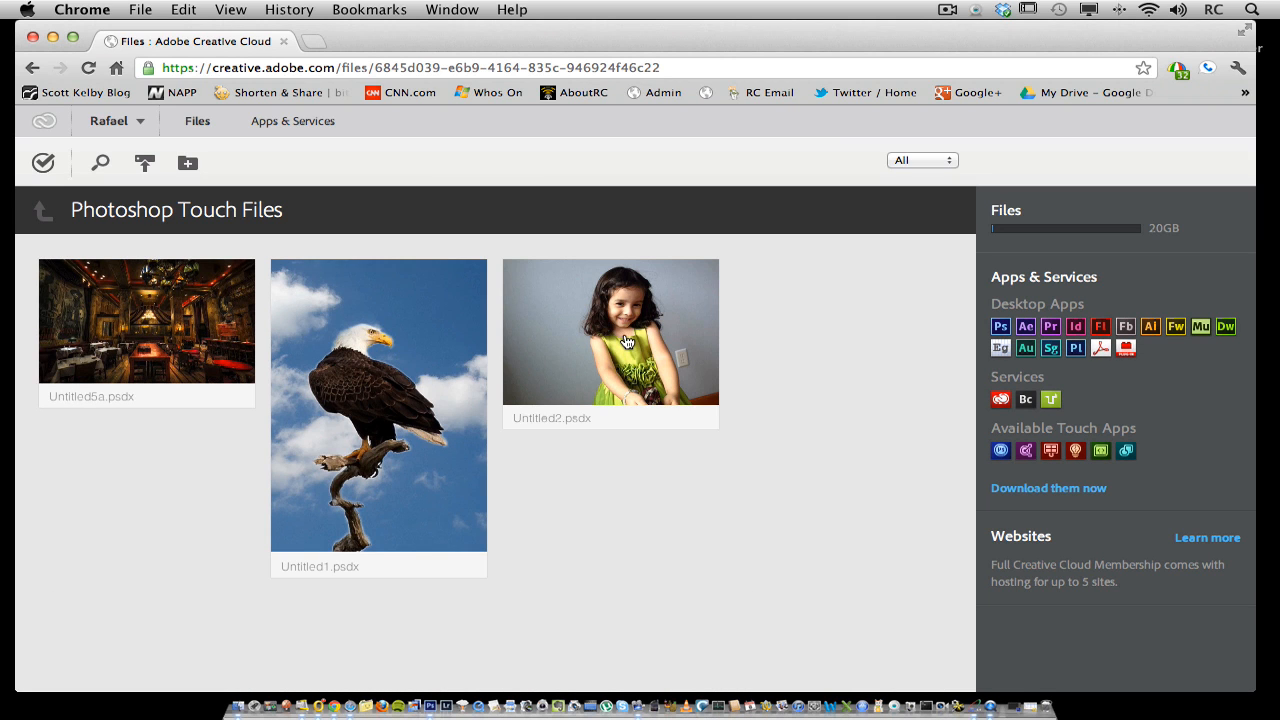
mouse_move(590, 408)
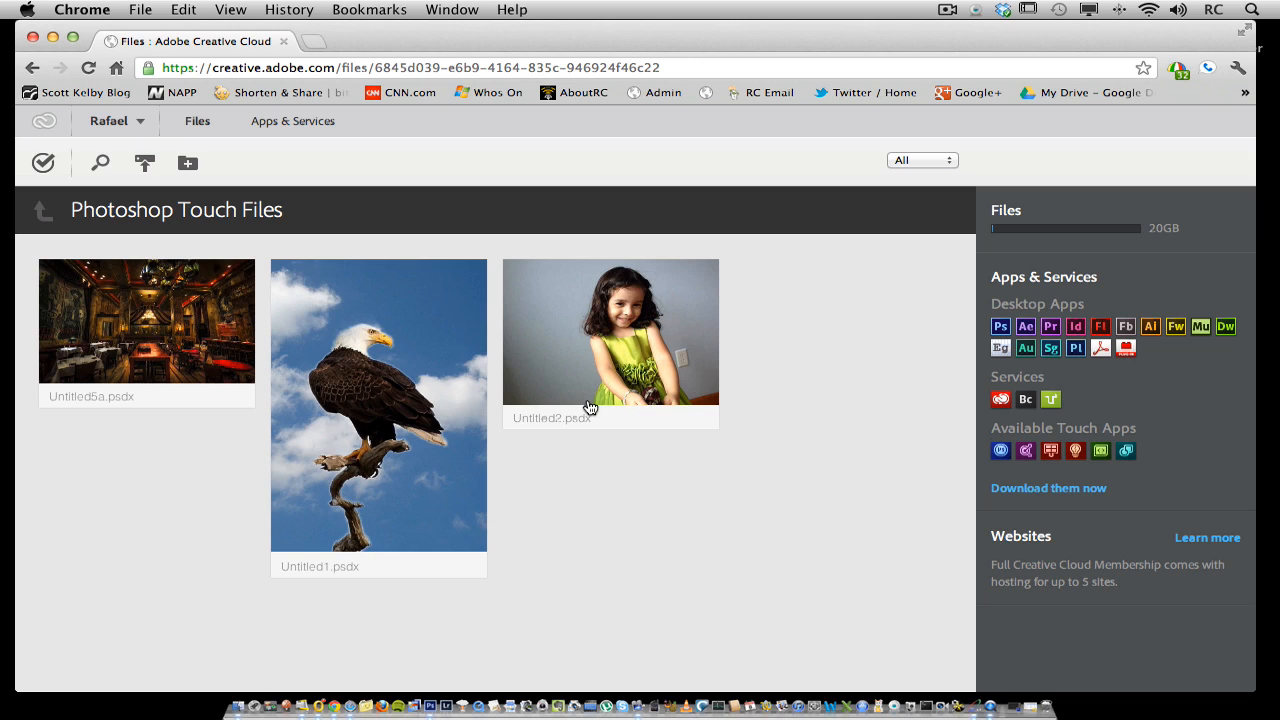
mouse_move(490, 528)
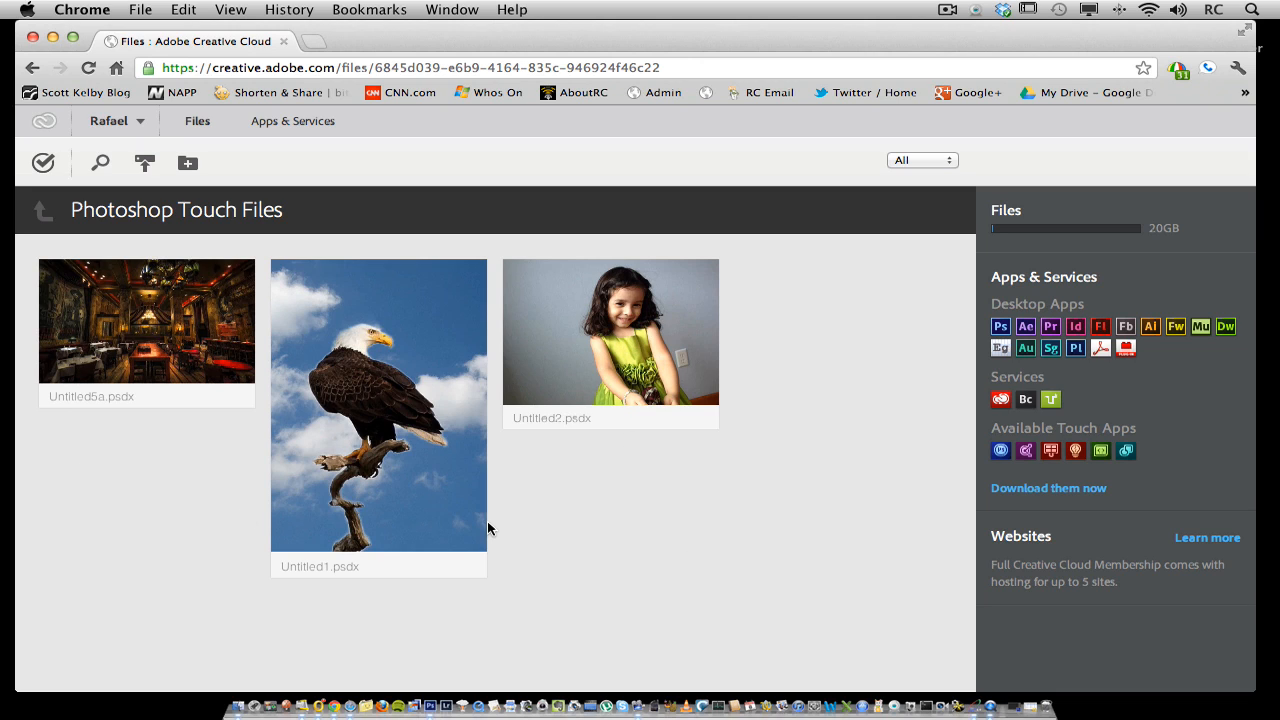
mouse_move(924, 168)
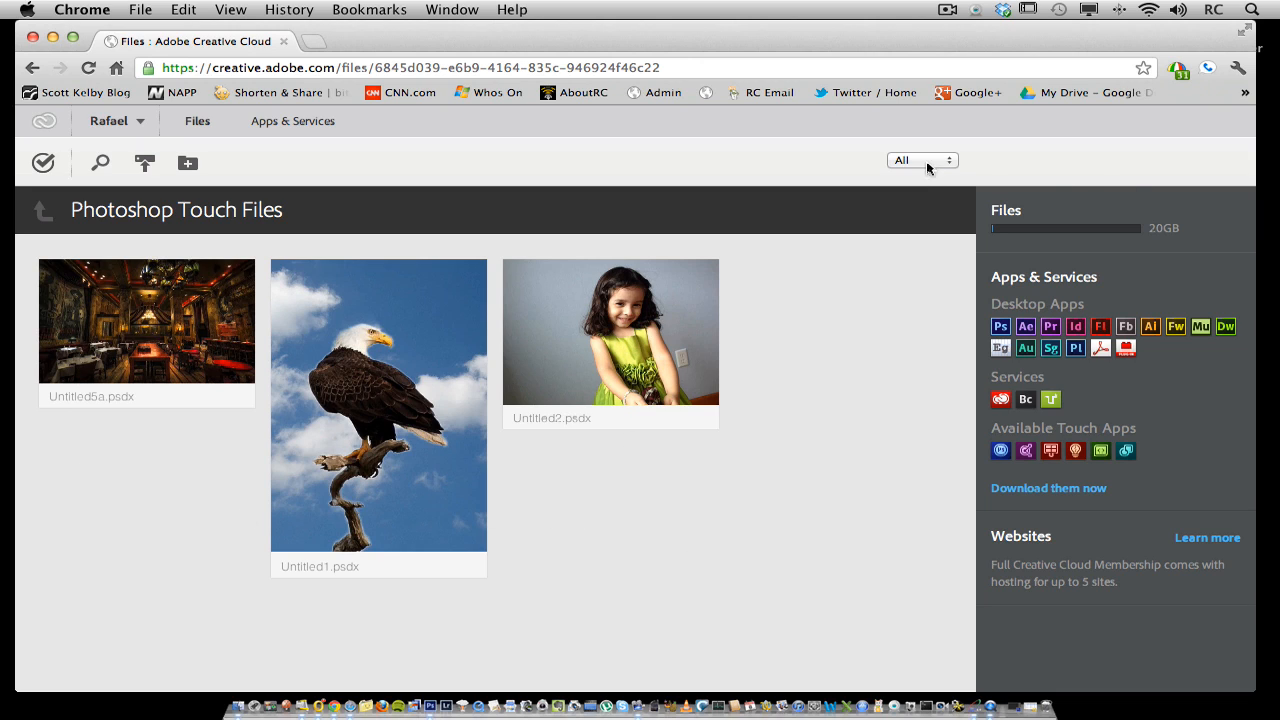
Filter the Photoshop Touch Files folder to show only deleted files
click(920, 160)
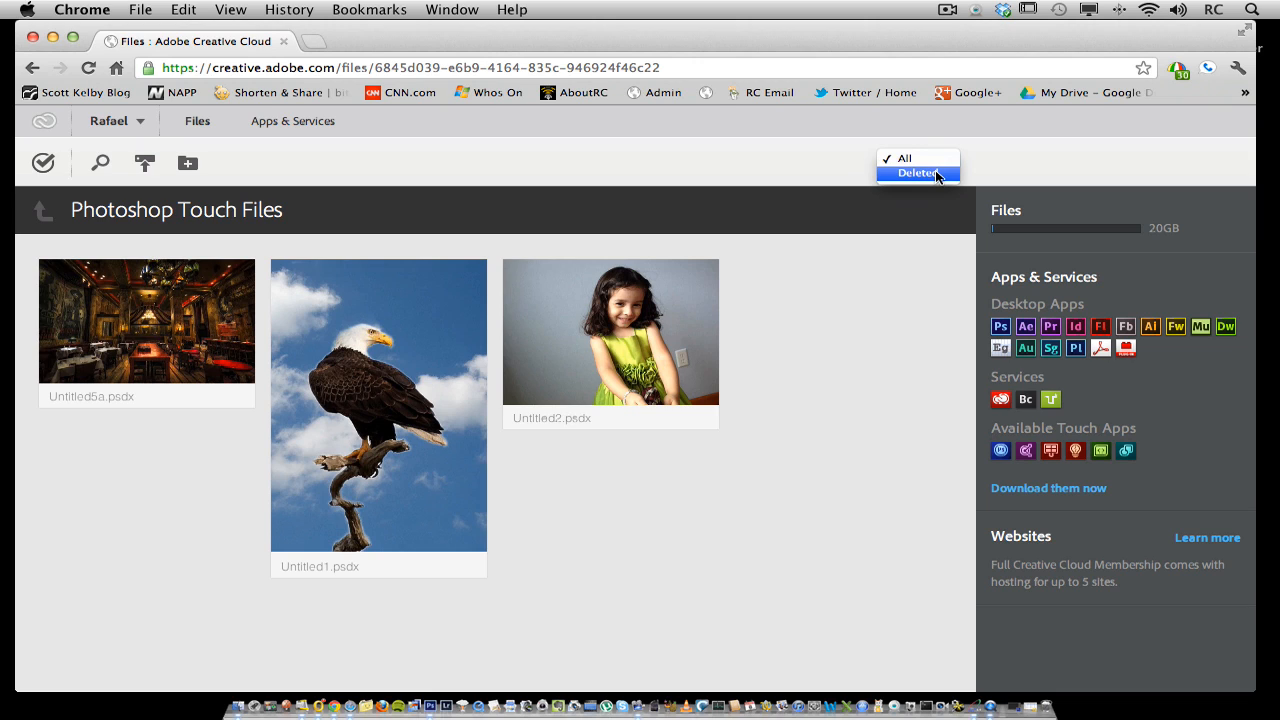
click(916, 172)
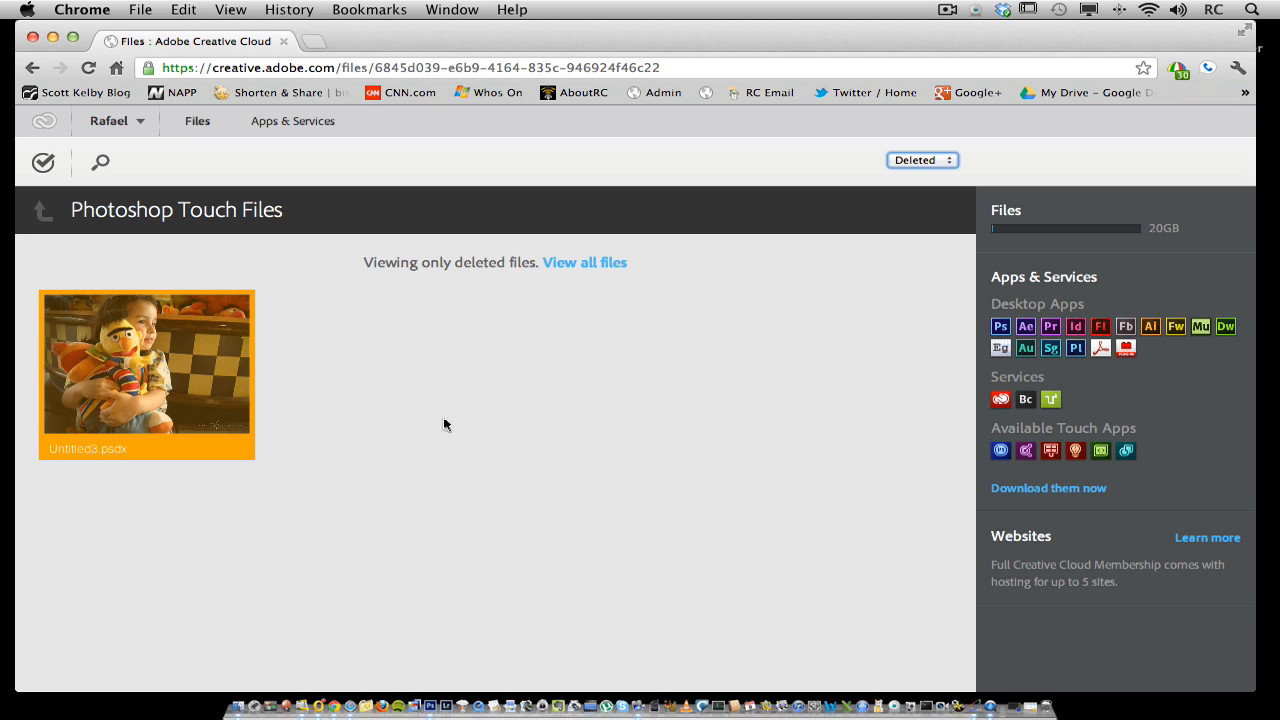
mouse_move(320, 432)
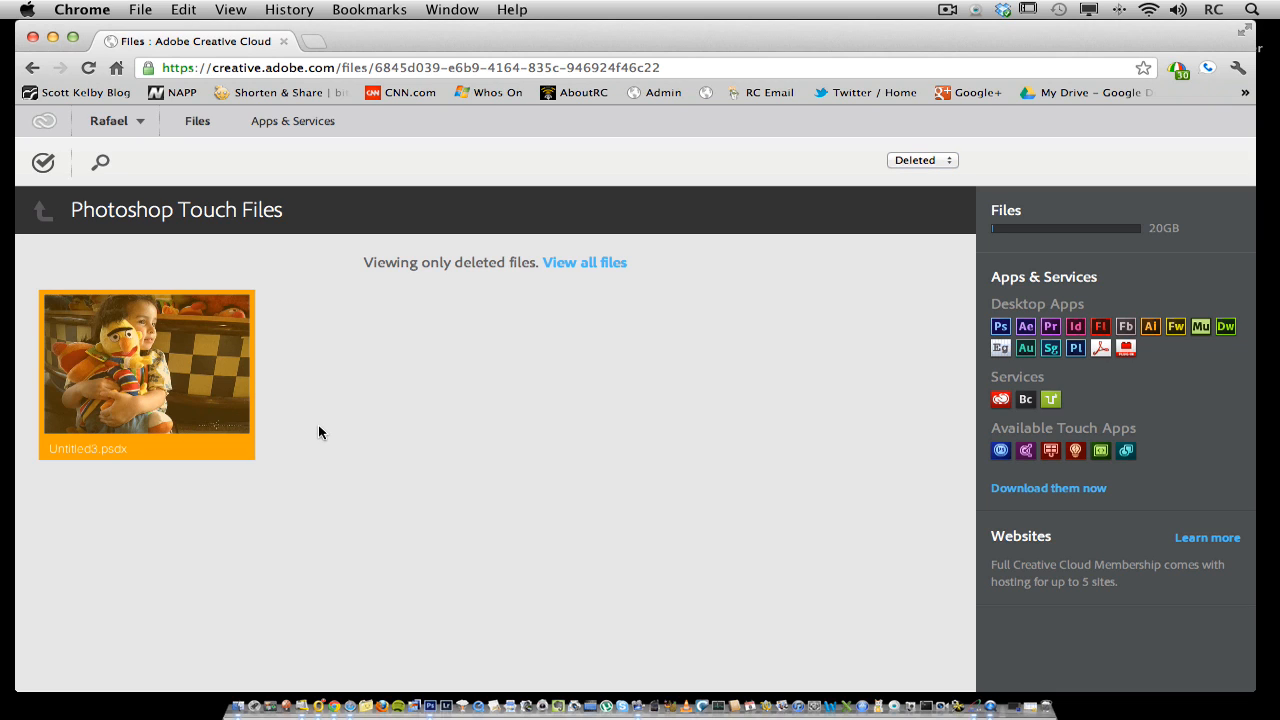
mouse_move(64, 198)
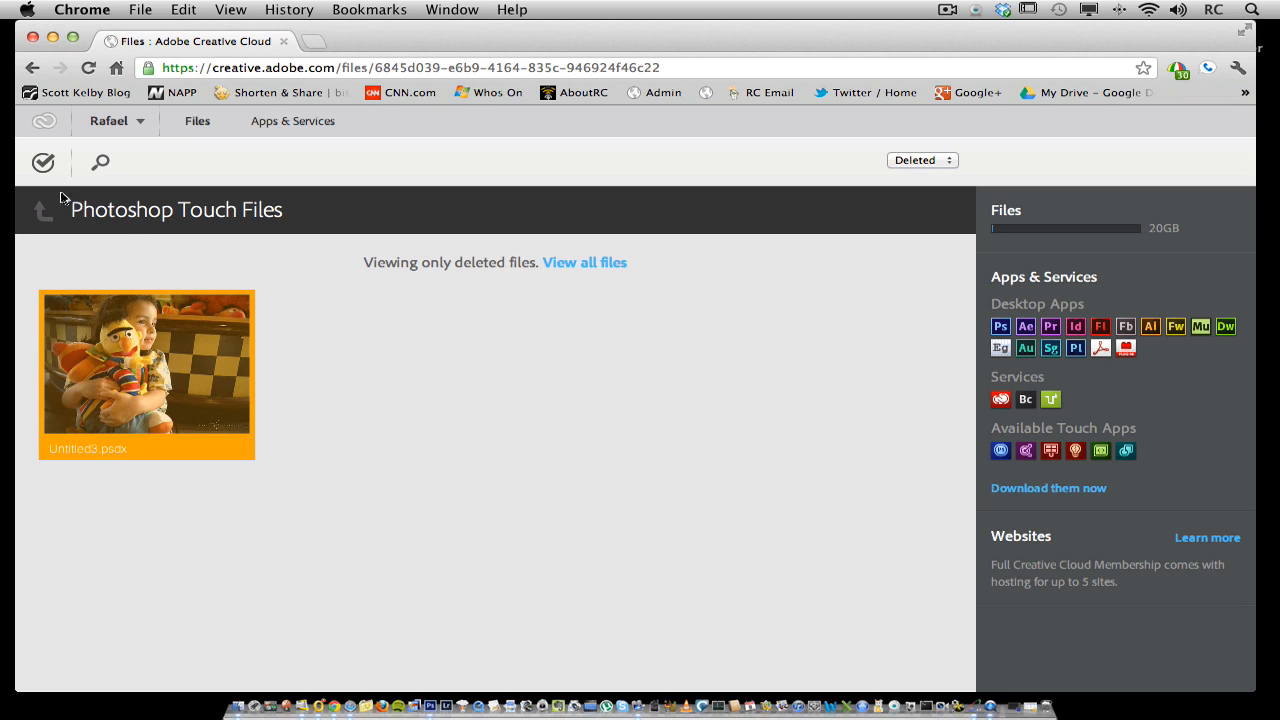
Select the deleted child-with-plush-toy photo for restoring
click(146, 364)
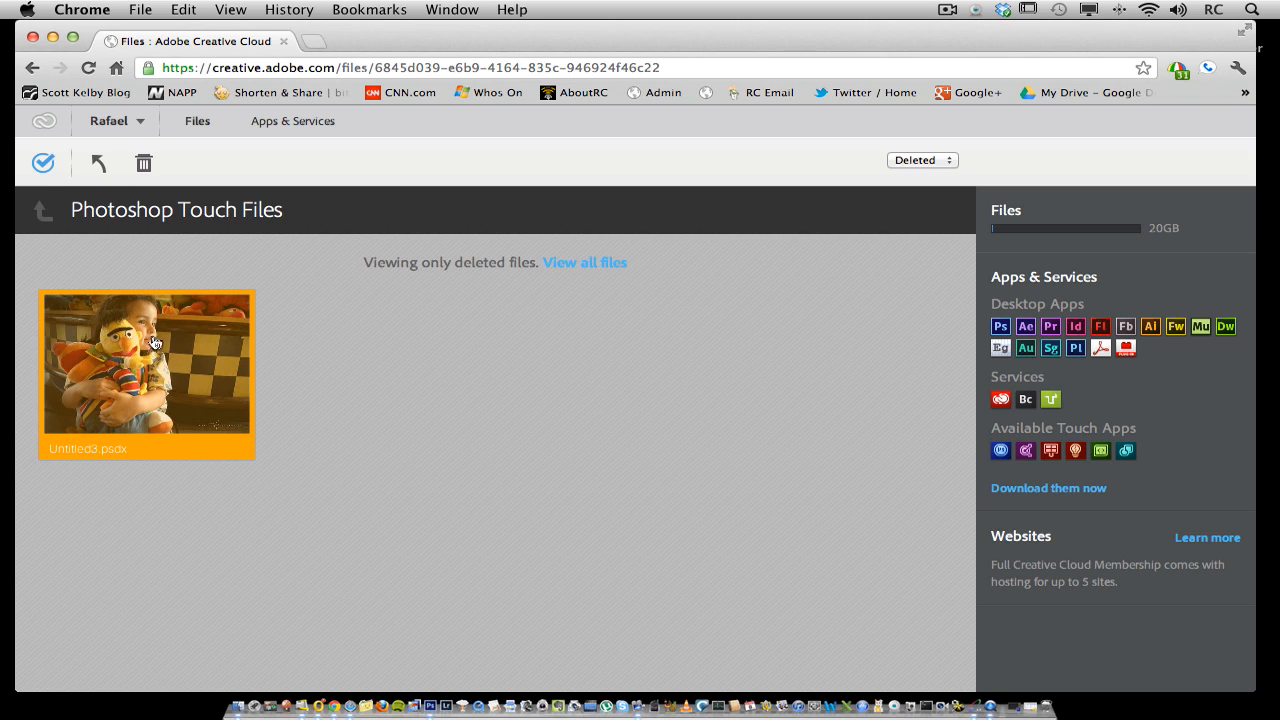
click(148, 364)
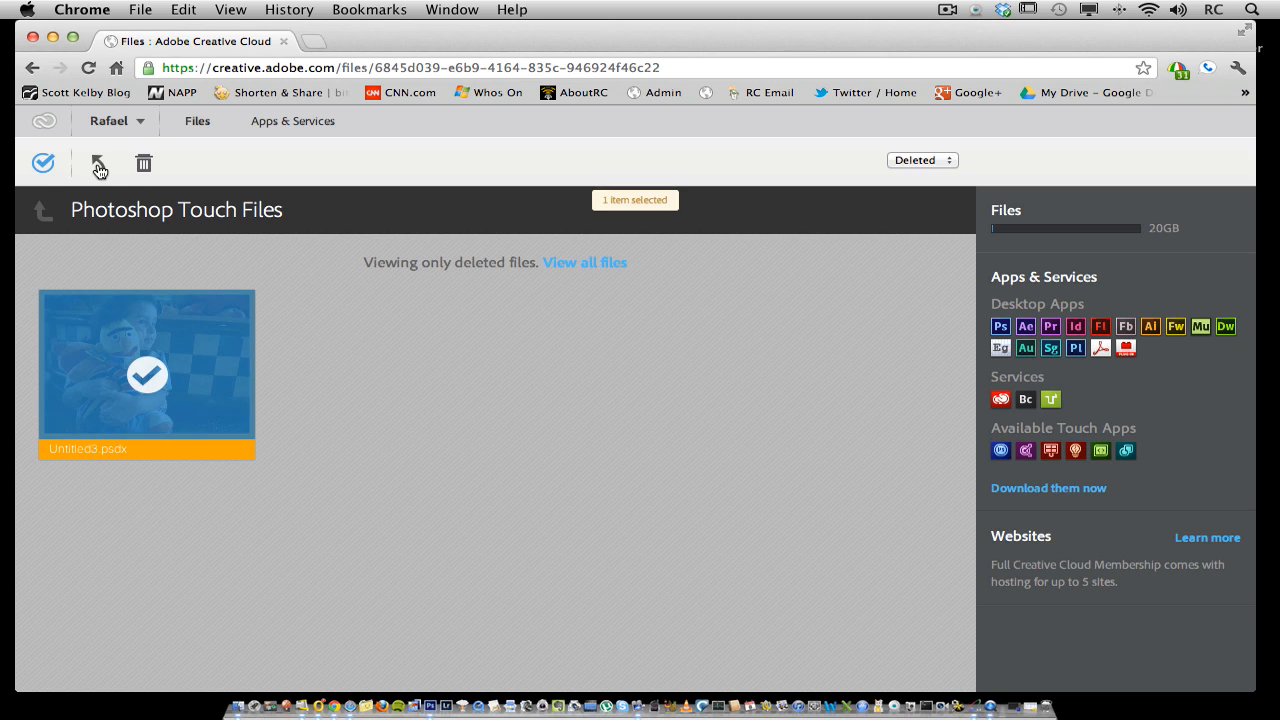
mouse_move(100, 164)
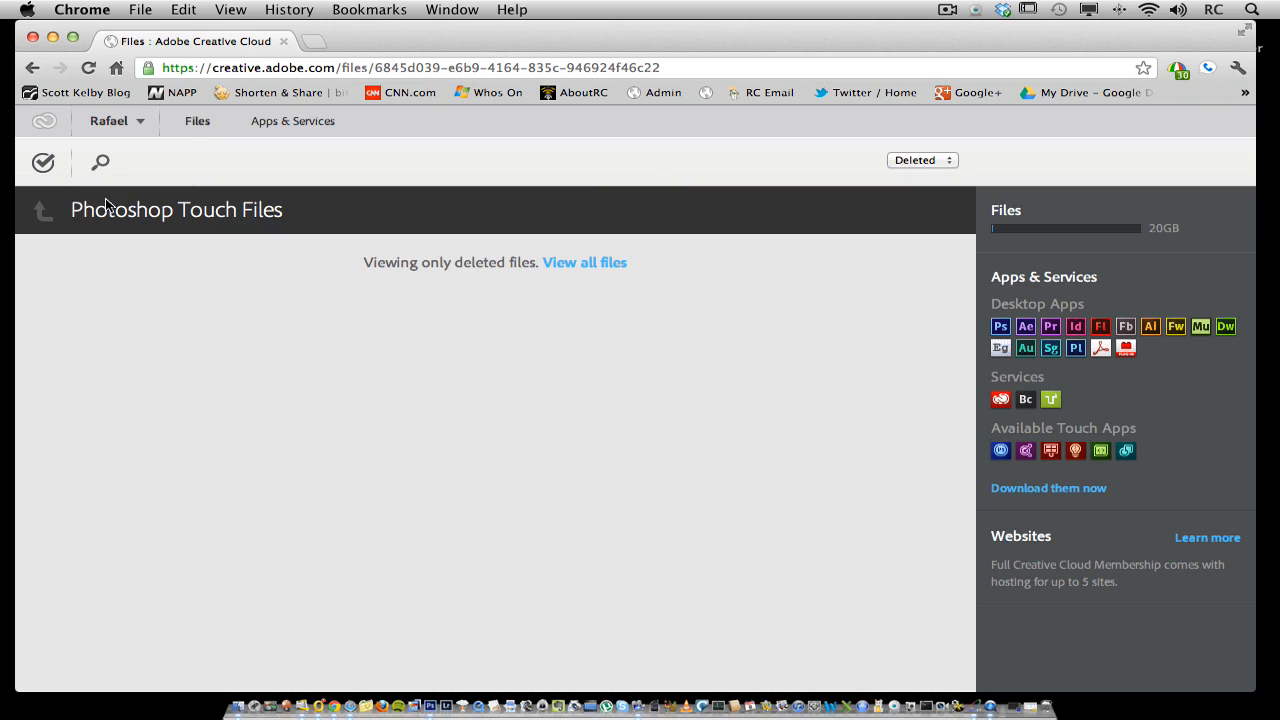
mouse_move(444, 344)
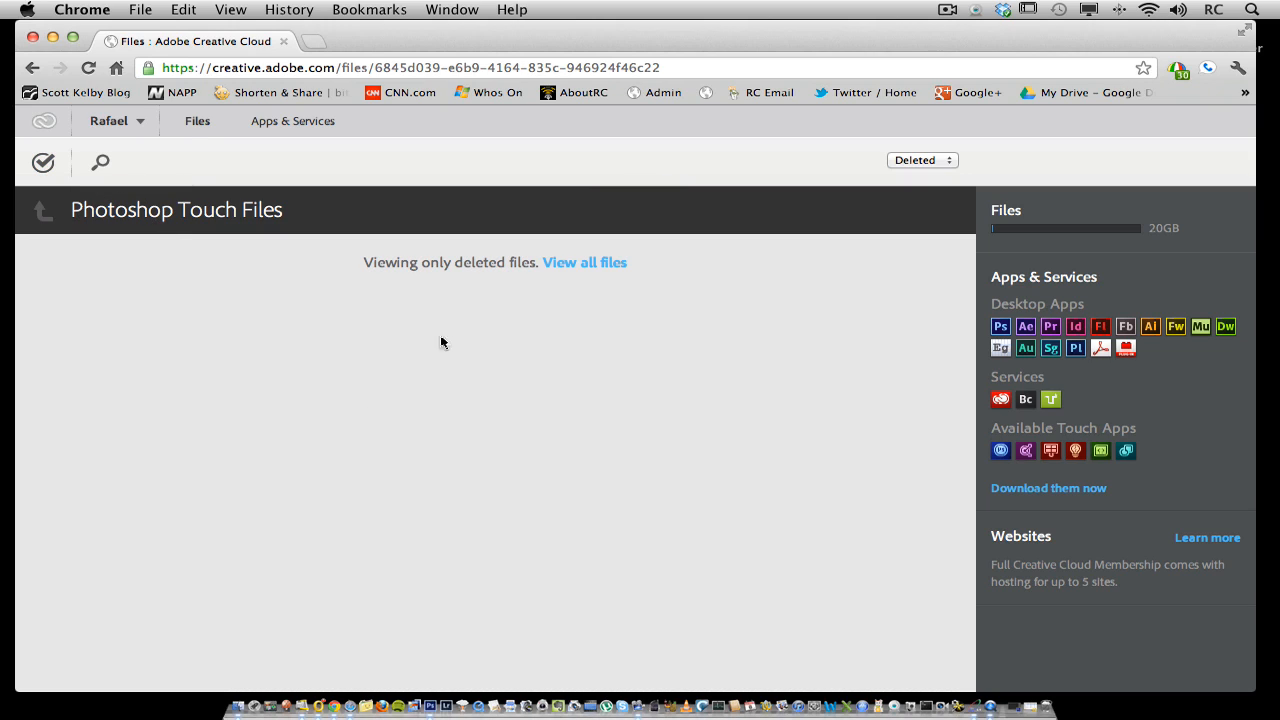
mouse_move(376, 496)
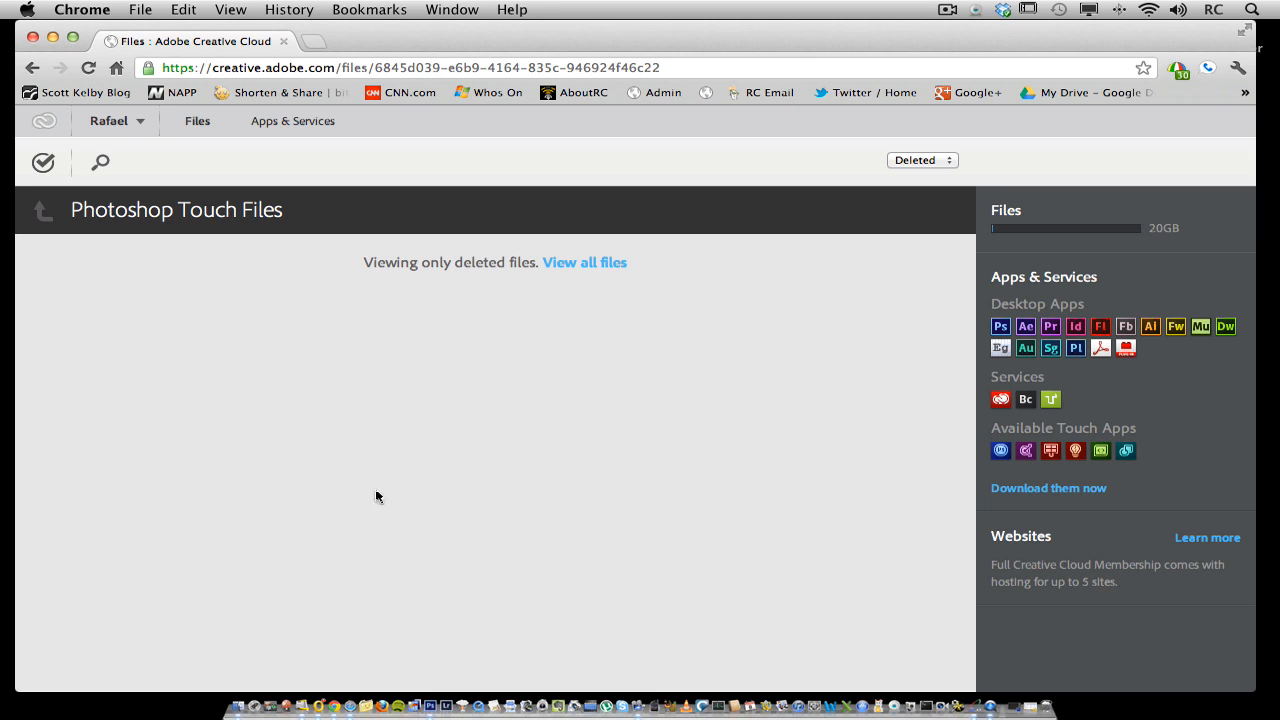
mouse_move(592, 284)
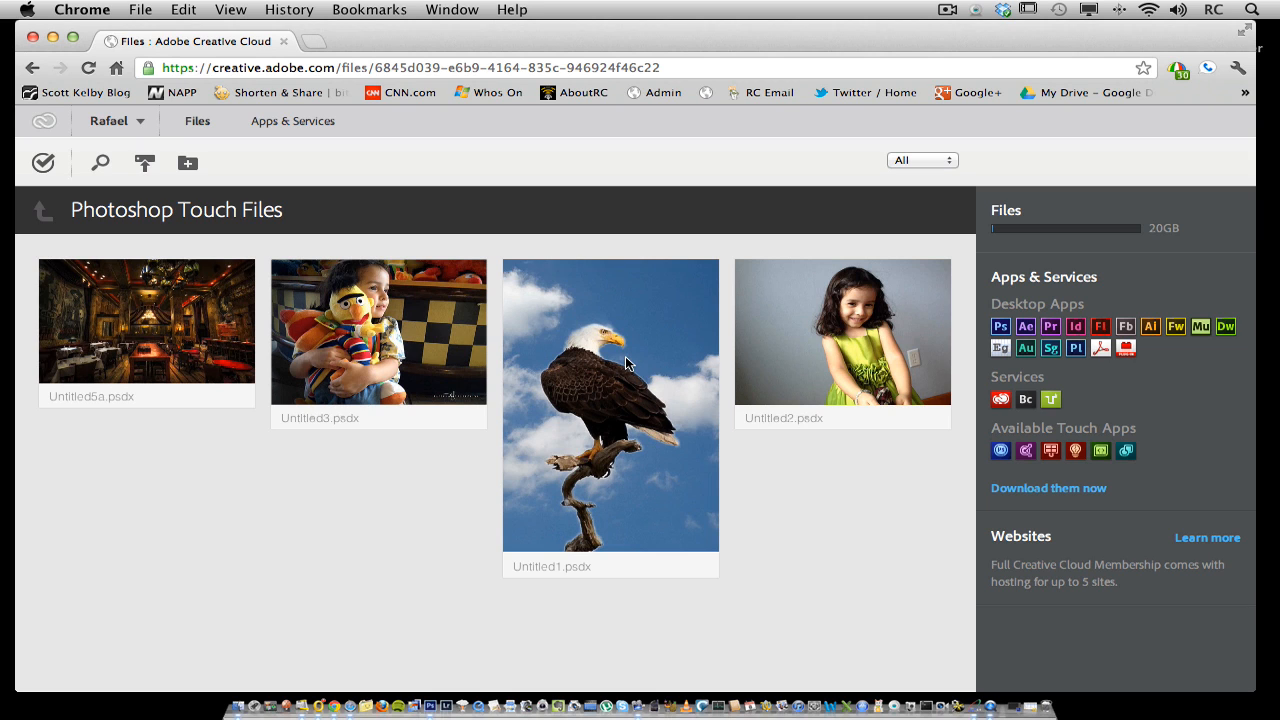
Select the eagle photo and confirm deleting it from the folder
click(44, 162)
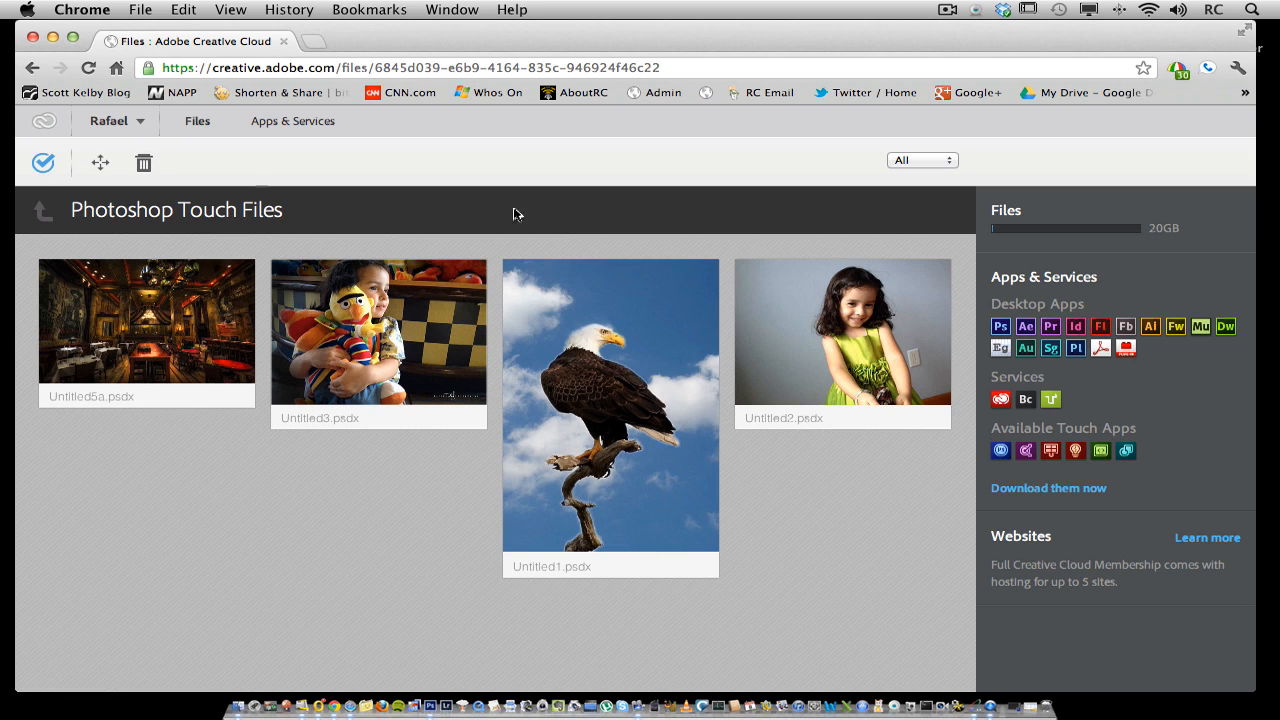
click(610, 410)
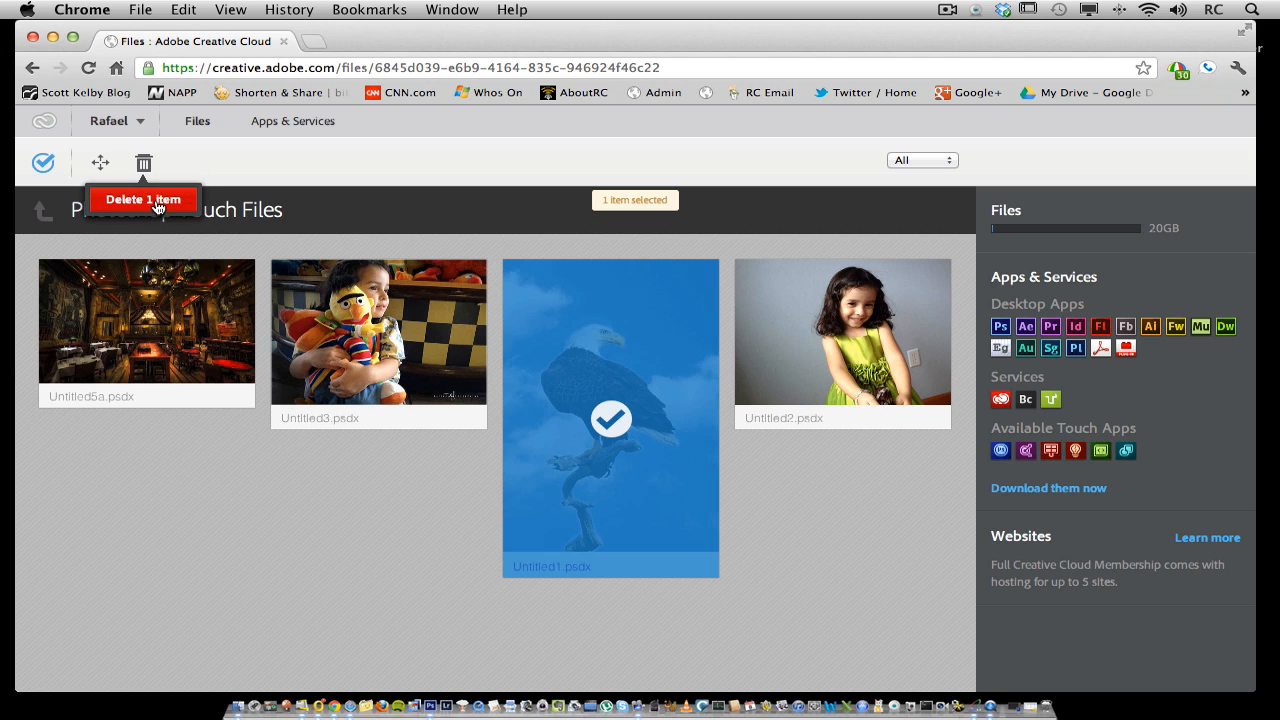
click(144, 200)
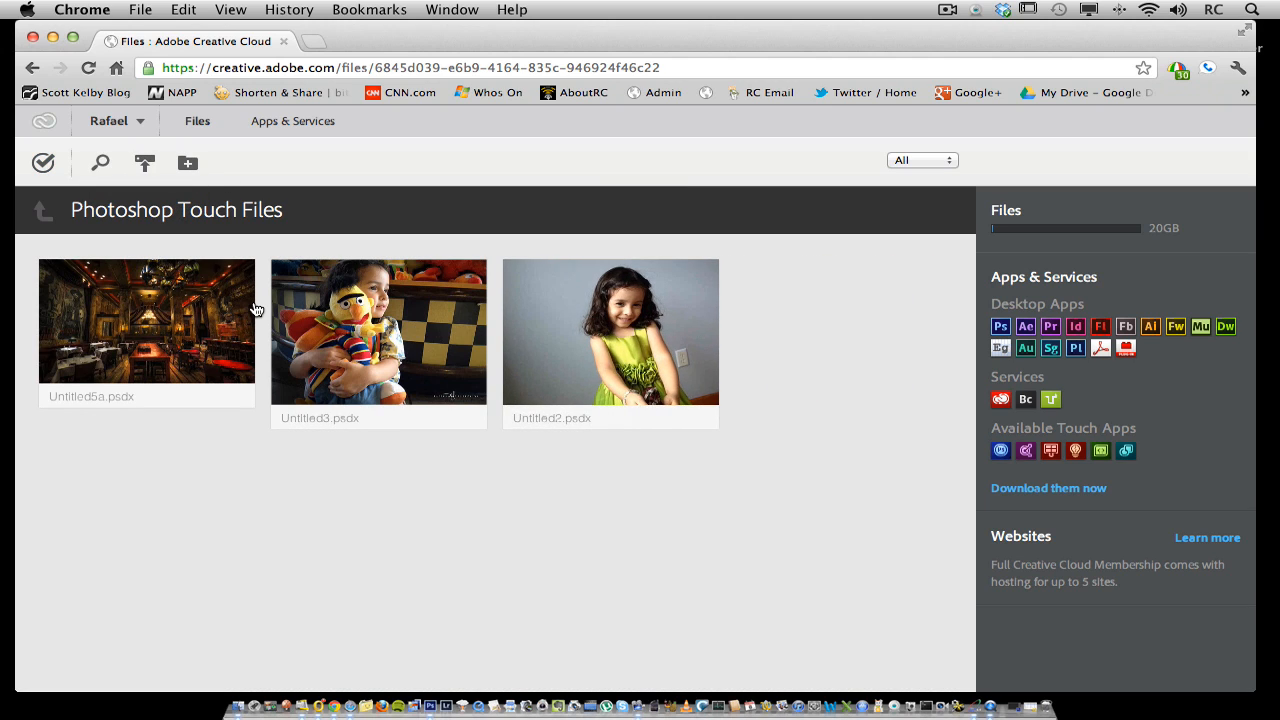
click(920, 160)
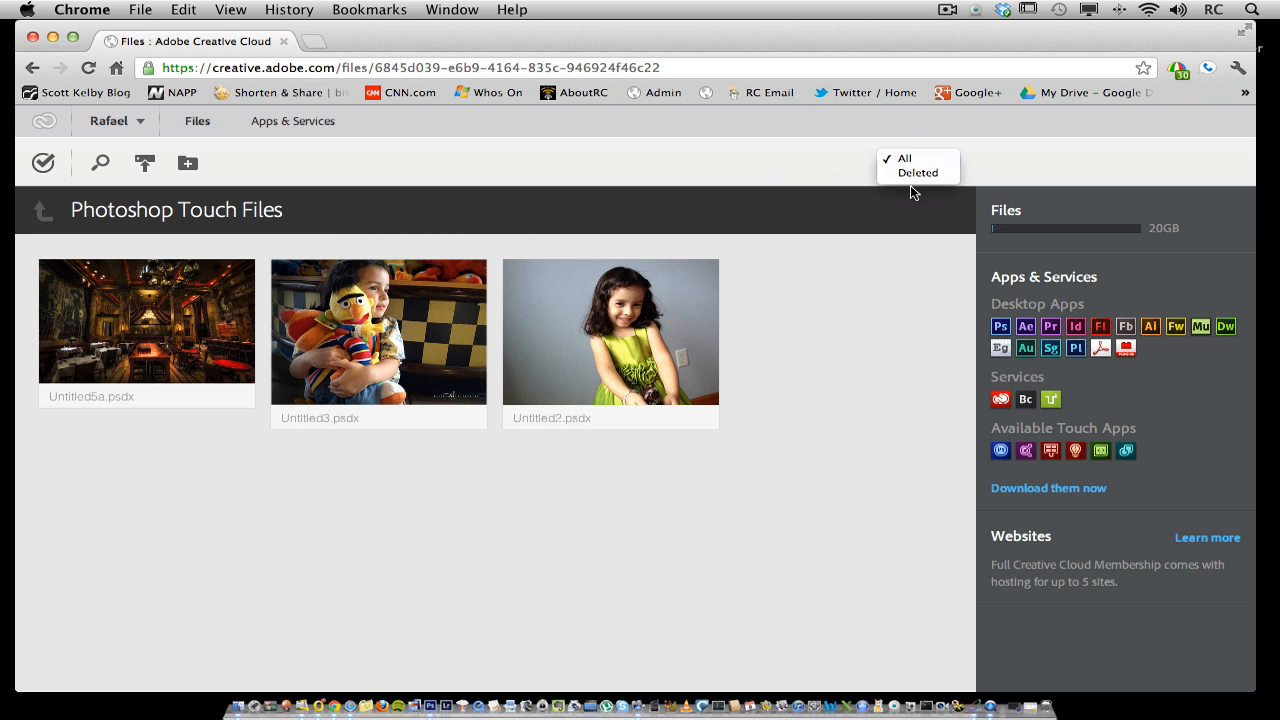
Show only deleted files and select the deleted eagle photo for permanent deletion
click(916, 172)
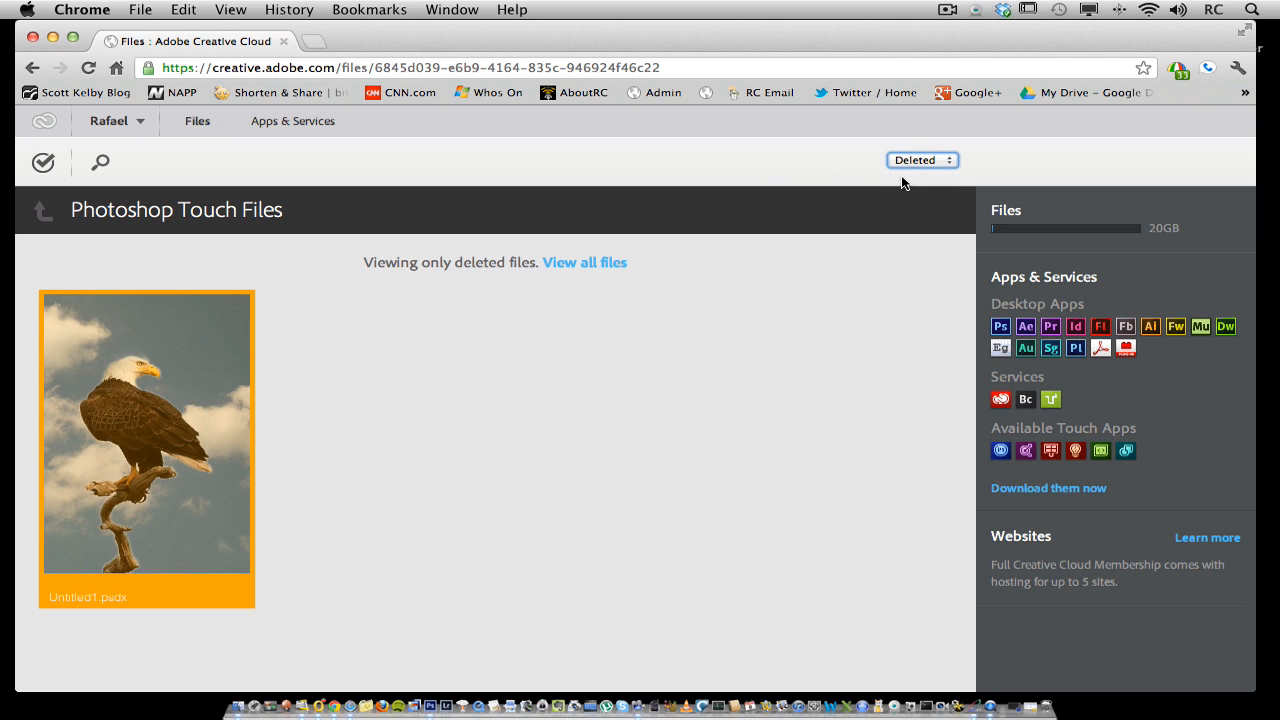
mouse_move(4, 136)
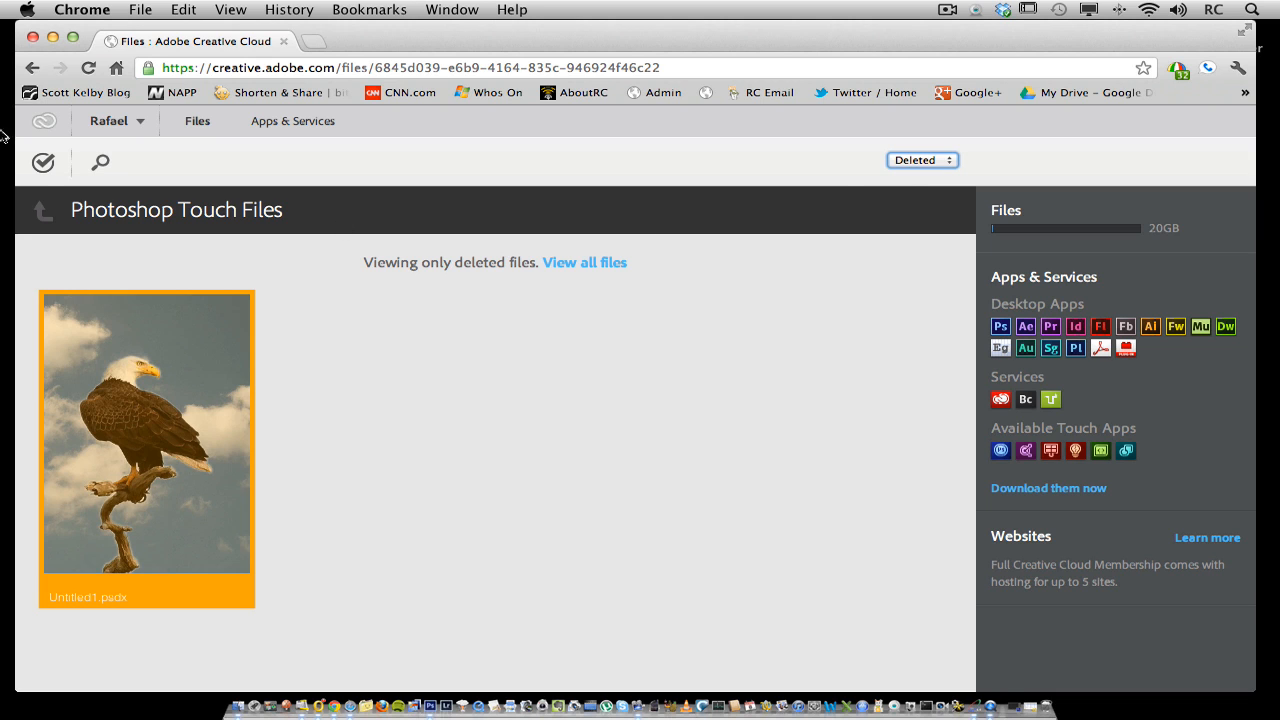
click(44, 162)
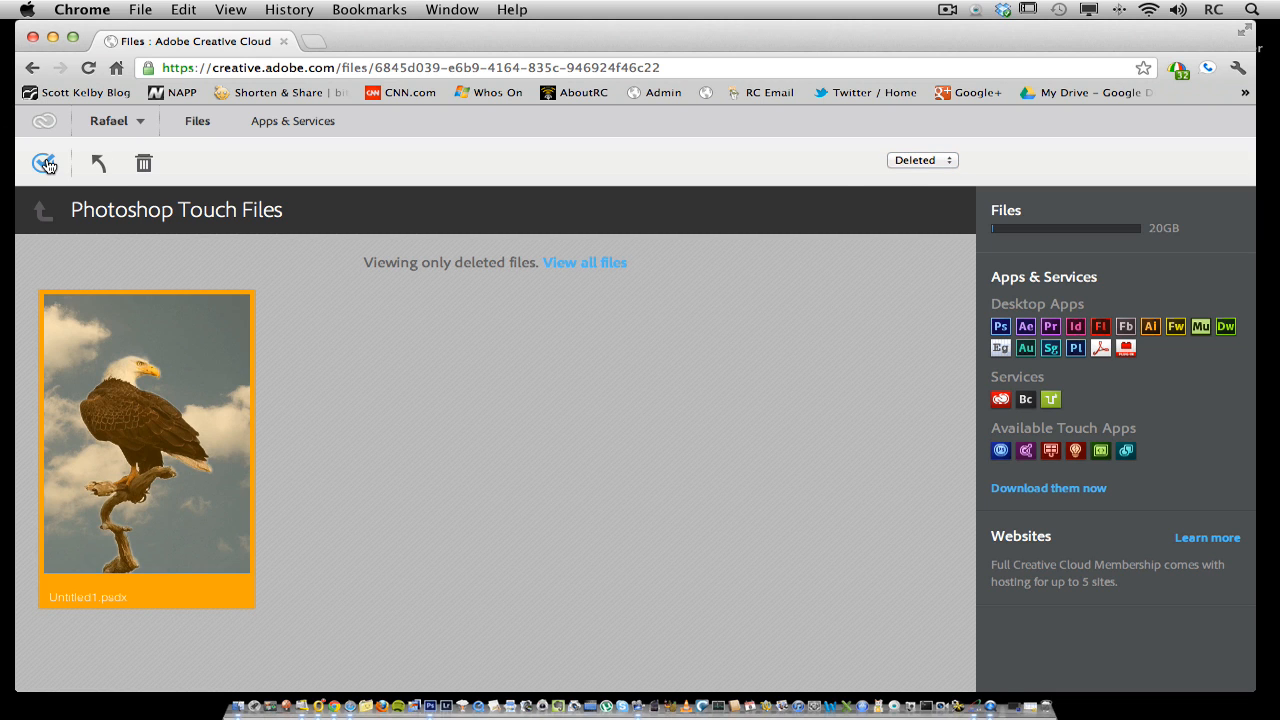
click(148, 432)
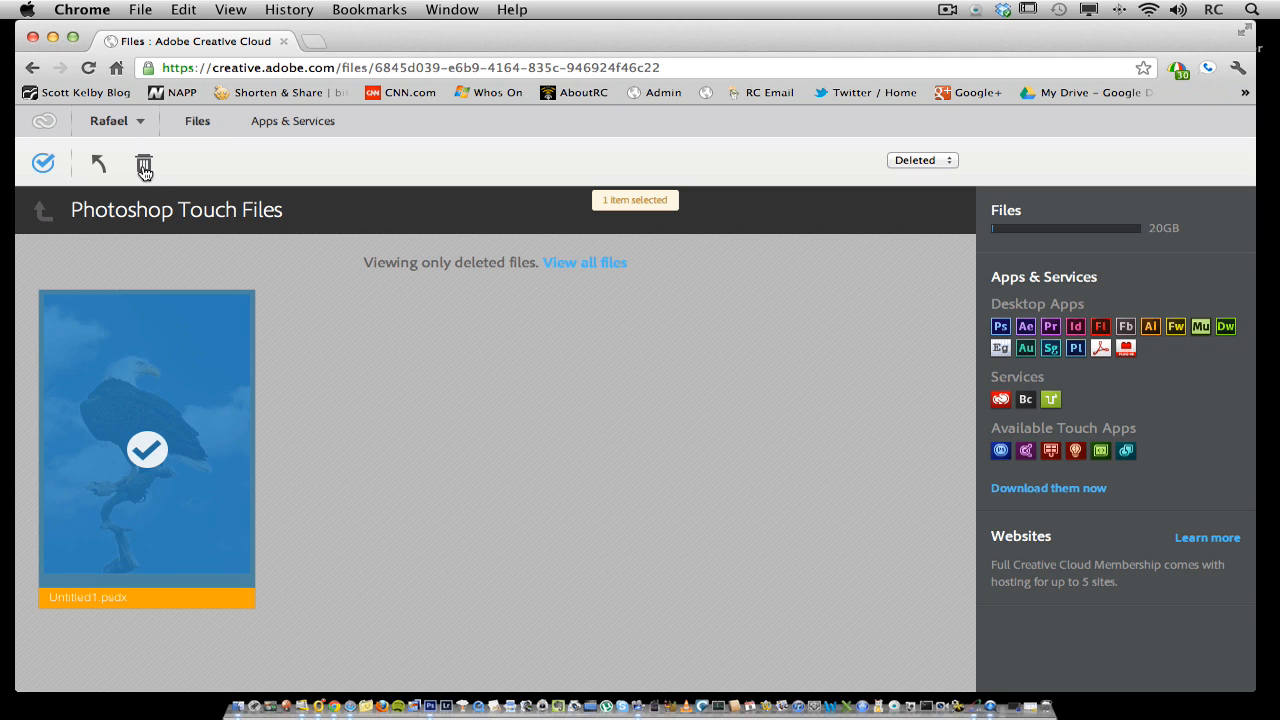
mouse_move(144, 164)
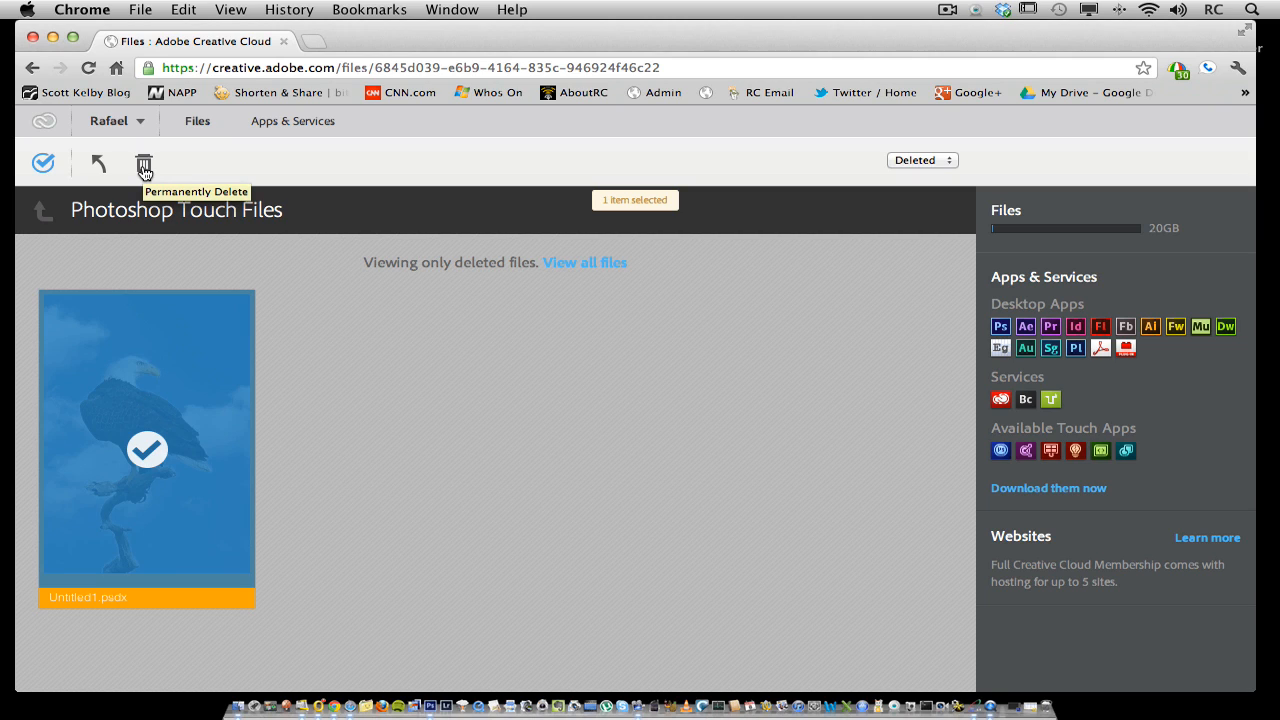
mouse_move(940, 172)
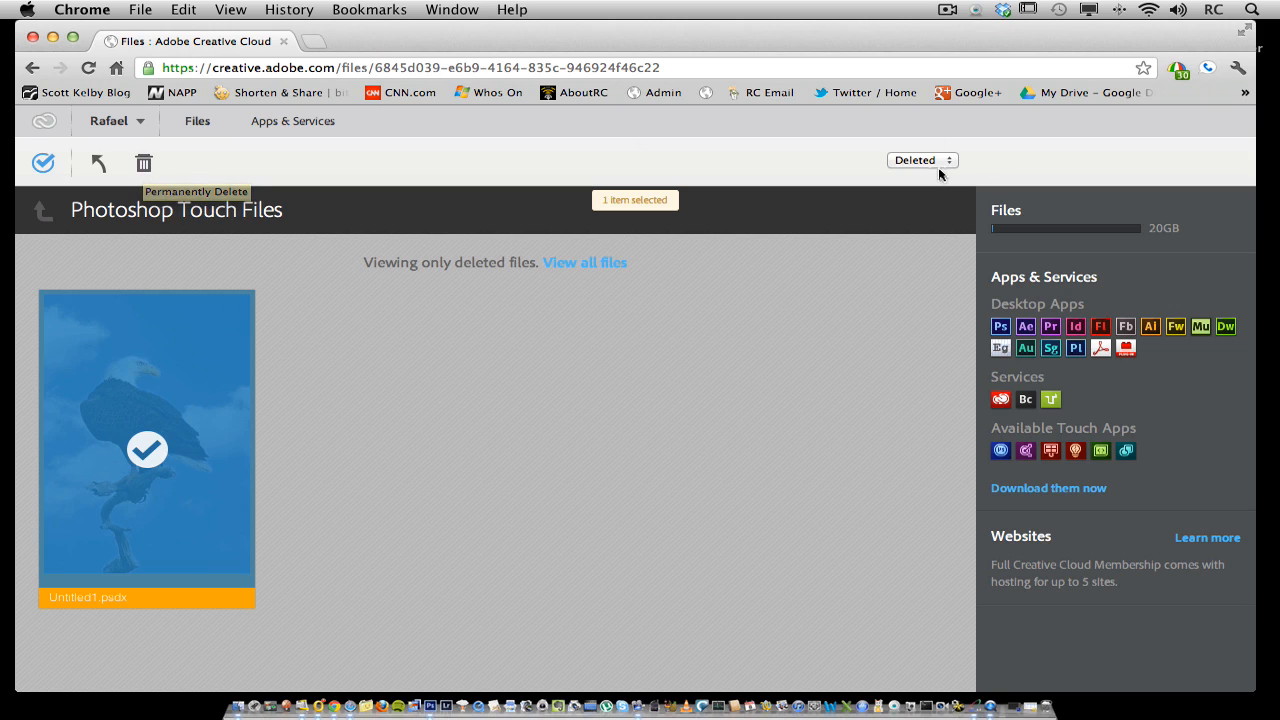
mouse_move(928, 168)
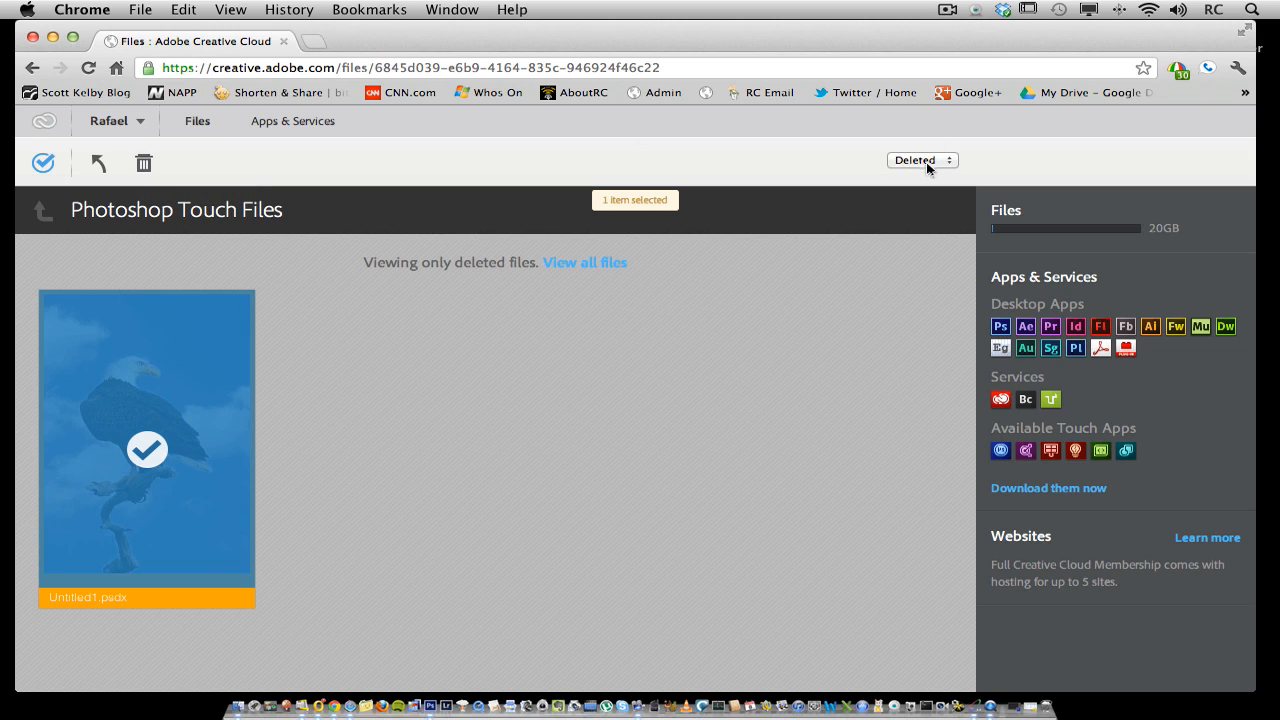